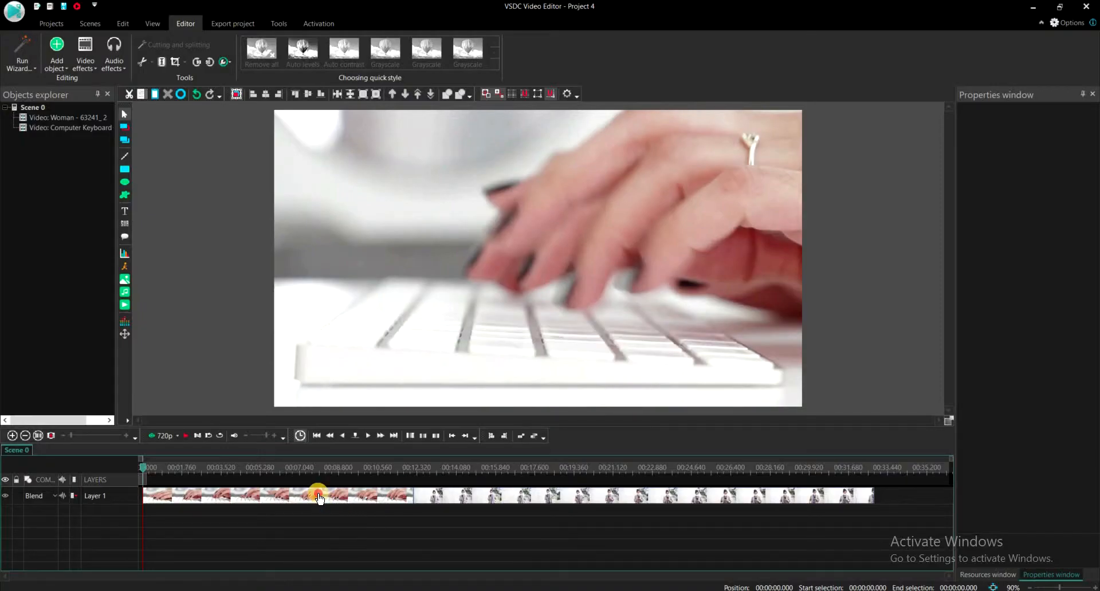
Select the Computer Keyboard clip and bring up the Video effects list for it
{"action": "left_click", "coordinate": [316, 496]}
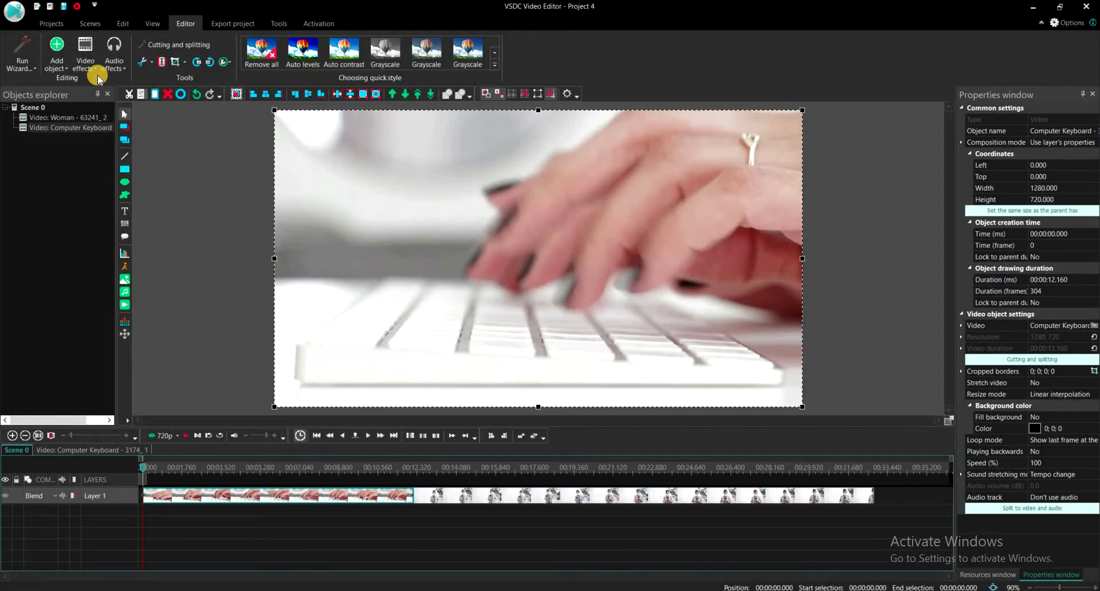
{"action": "left_click", "coordinate": [85, 54]}
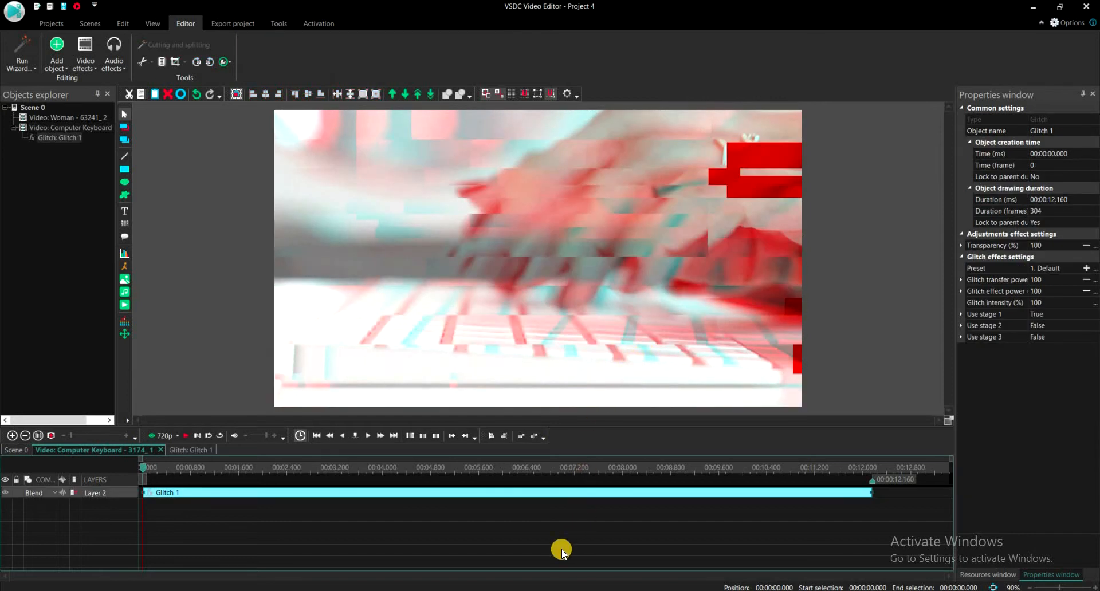
{"action": "mouse_move", "coordinate": [526, 523]}
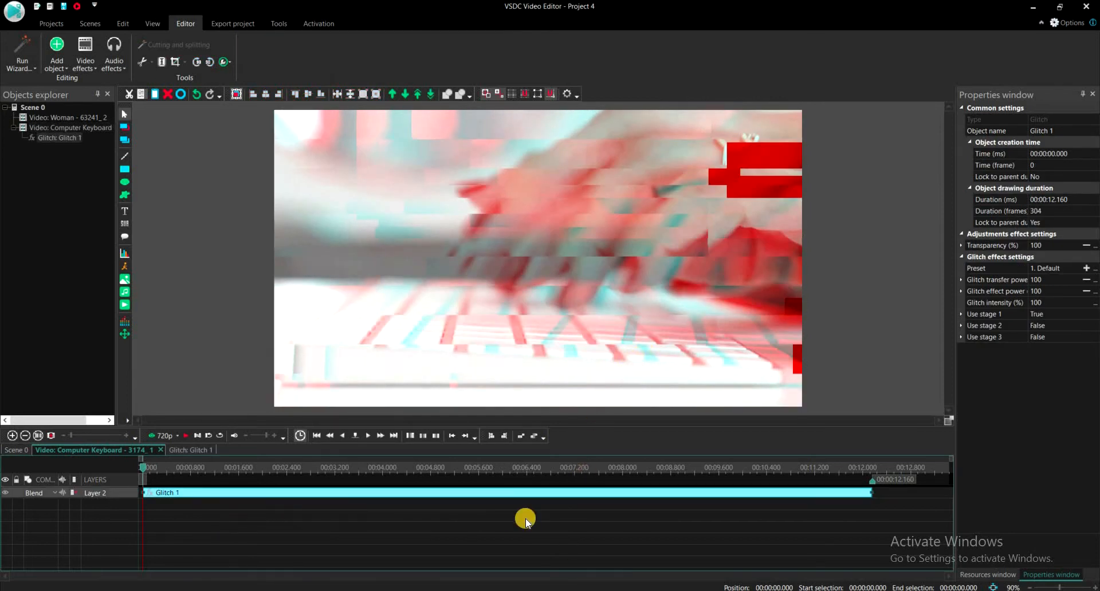
{"action": "mouse_move", "coordinate": [673, 518]}
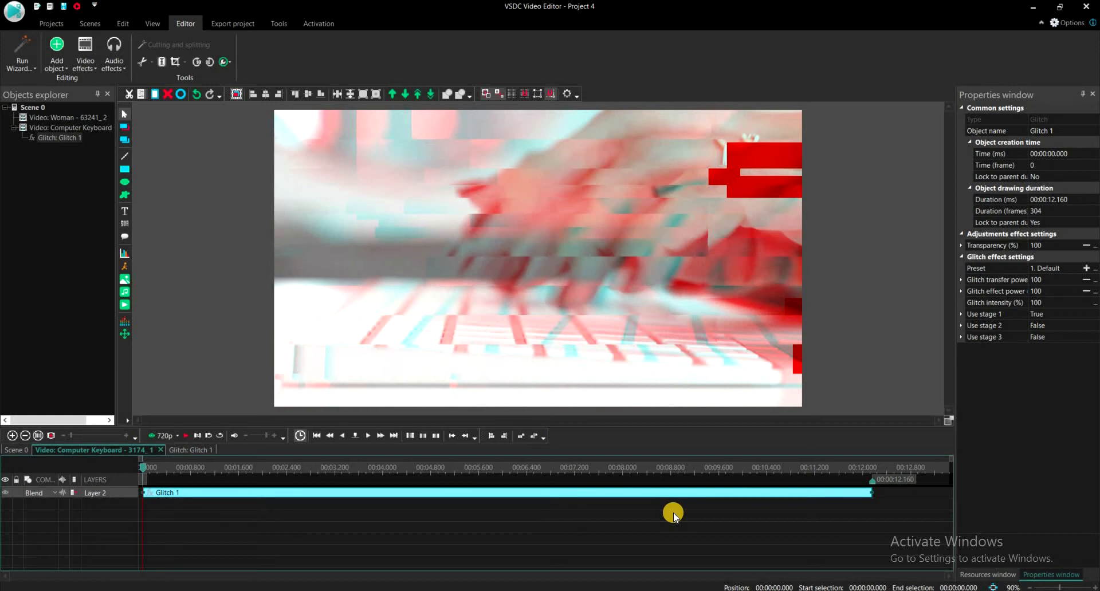
{"action": "mouse_move", "coordinate": [283, 525]}
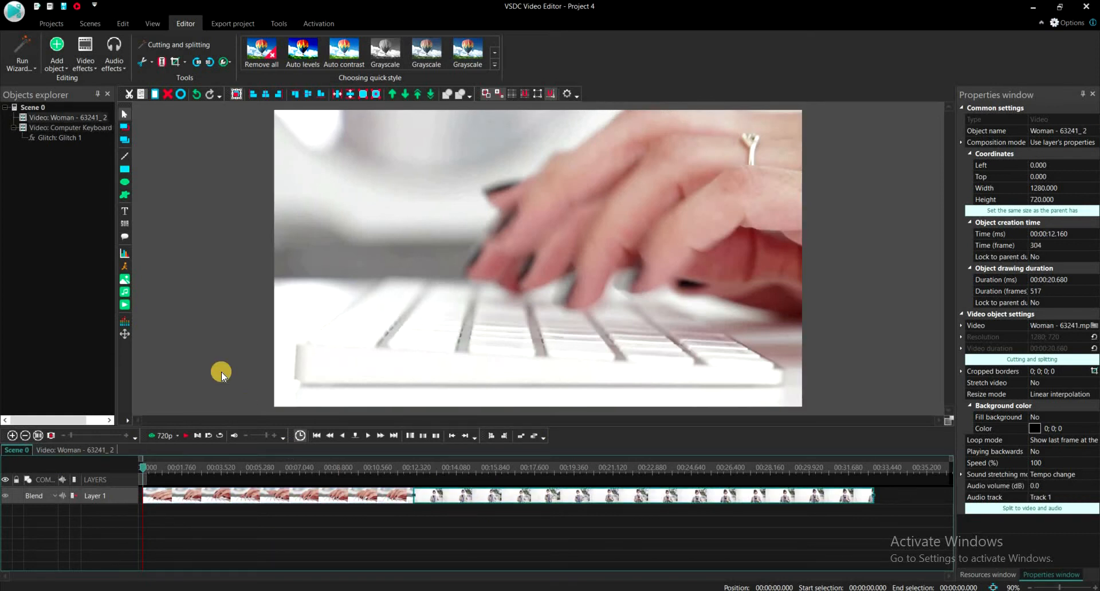
{"action": "mouse_move", "coordinate": [85, 53]}
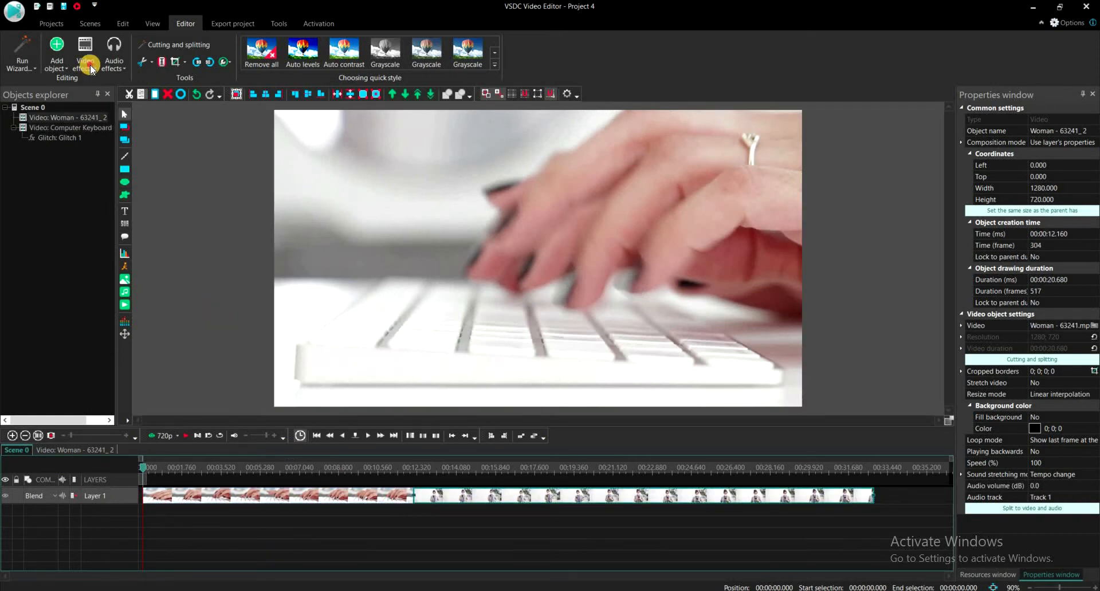
Apply Special FX > Glitch to the Woman clip and confirm its position settings
{"action": "left_click", "coordinate": [85, 52]}
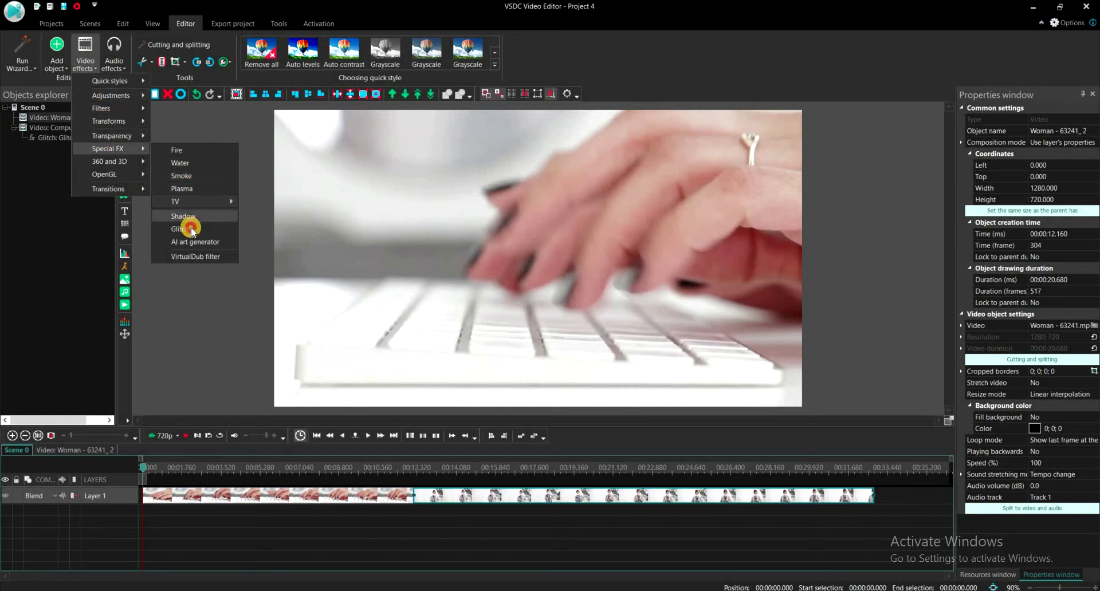
{"action": "left_click", "coordinate": [184, 229]}
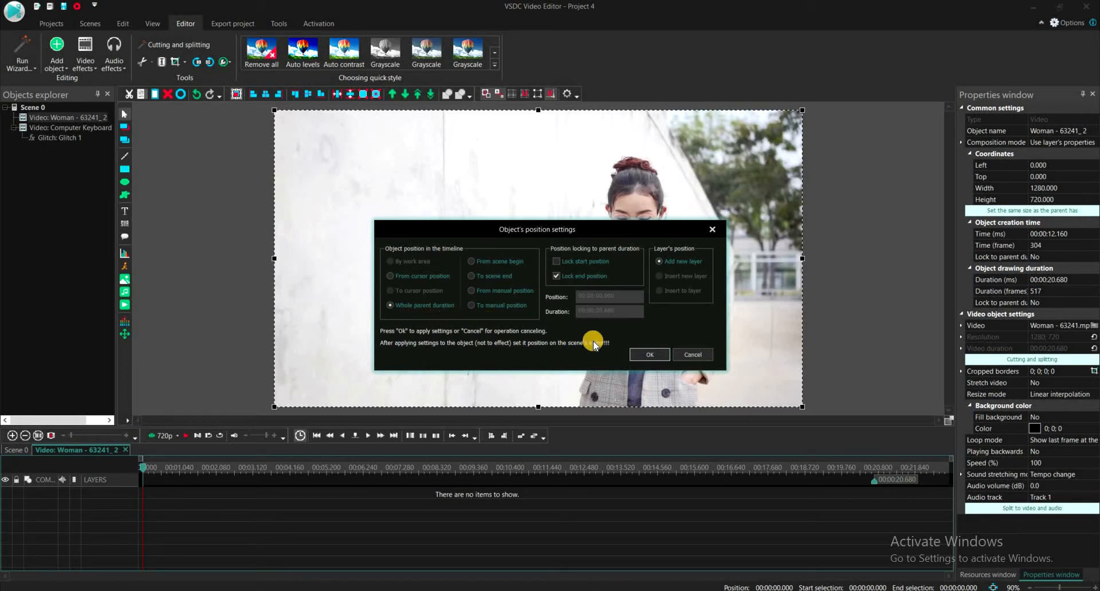
{"action": "left_click", "coordinate": [649, 354]}
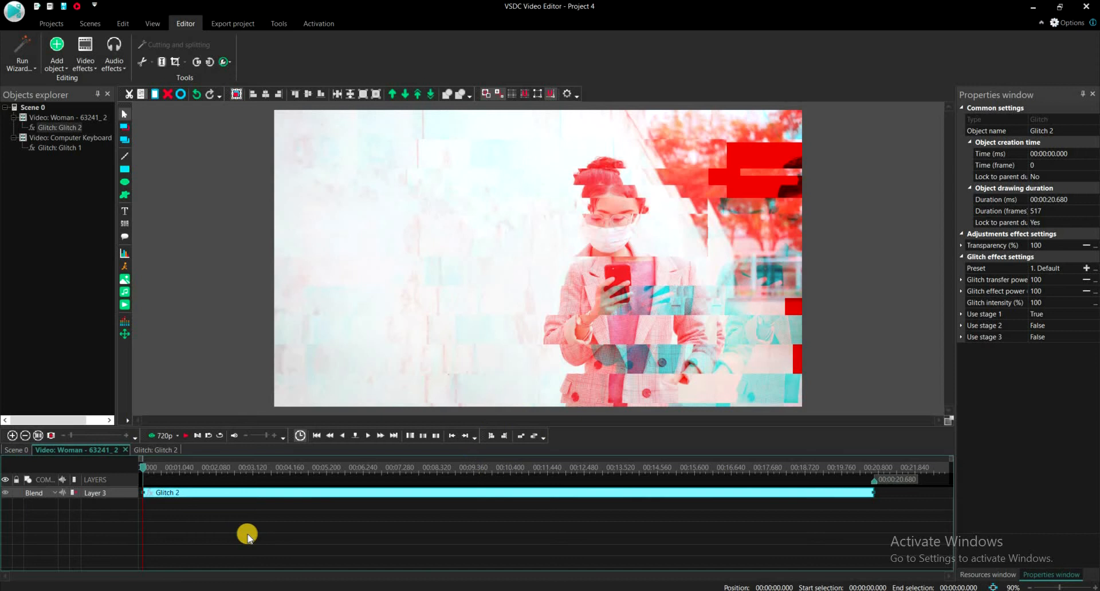
{"action": "mouse_move", "coordinate": [873, 492]}
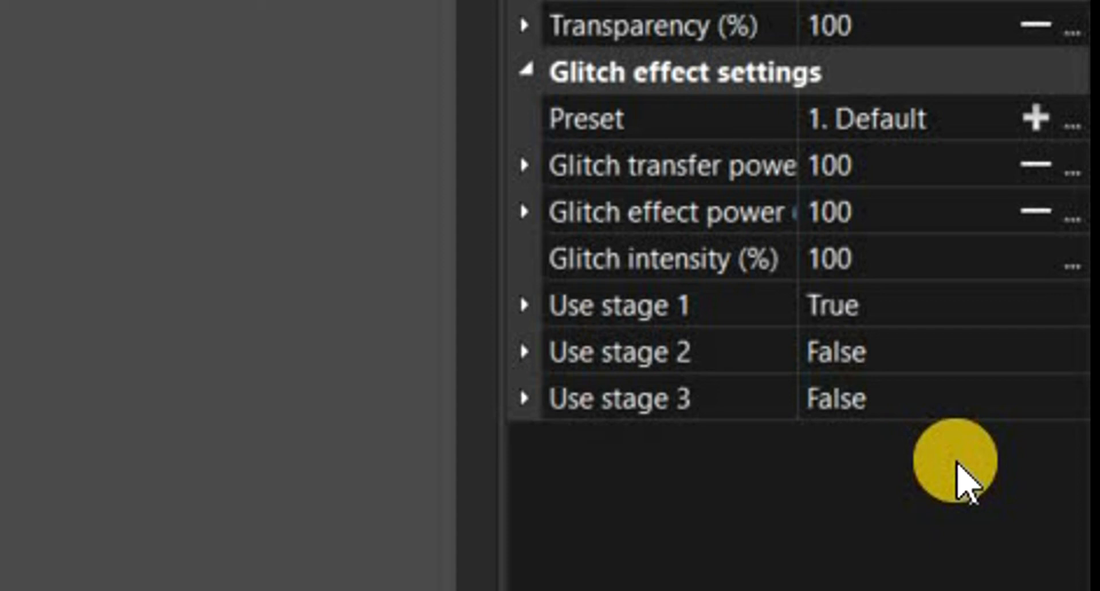
{"action": "mouse_move", "coordinate": [964, 231]}
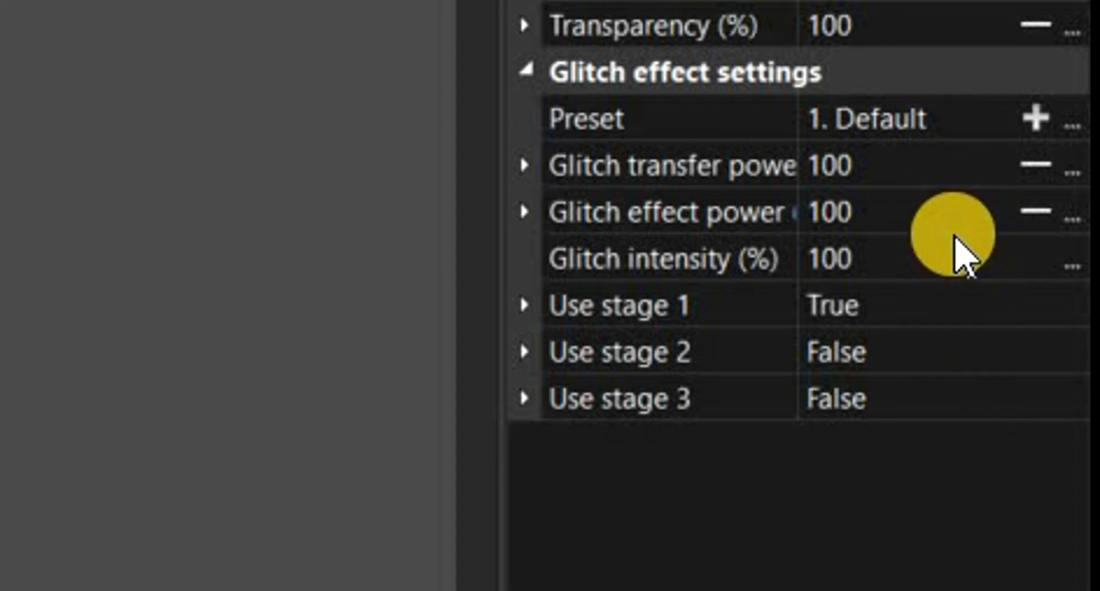